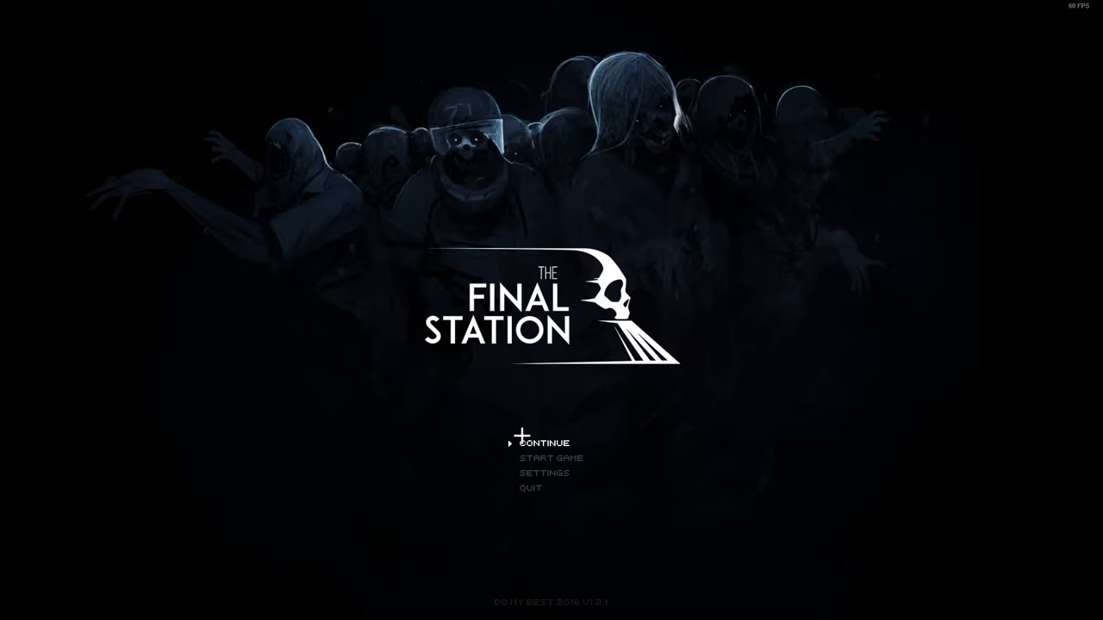
{"action": "mouse_move", "coordinate": [646, 274]}
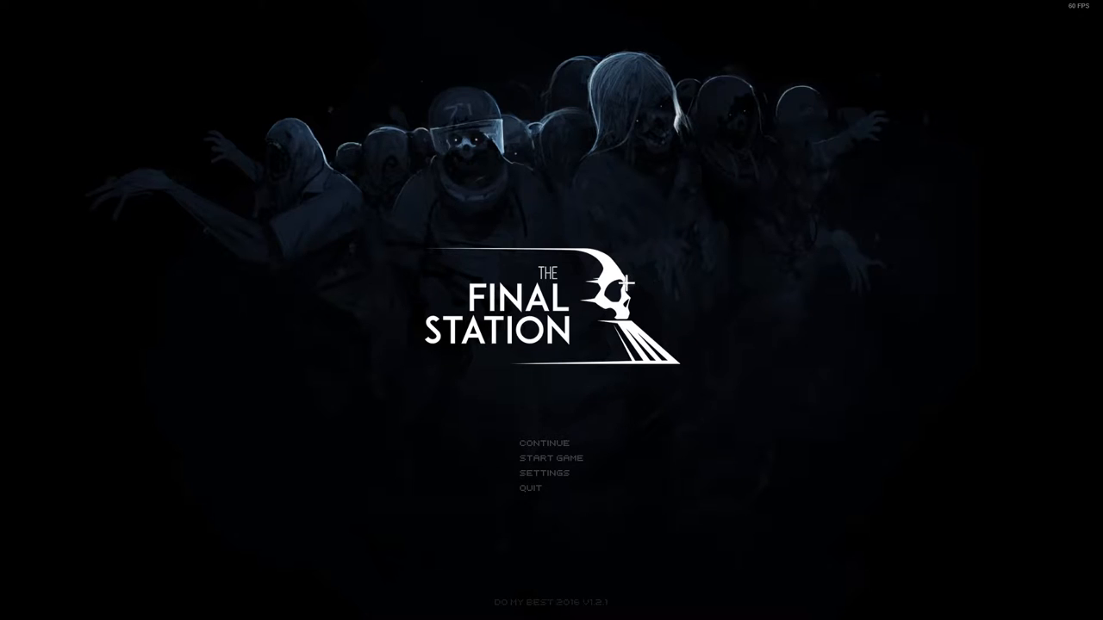
{"action": "mouse_move", "coordinate": [622, 596]}
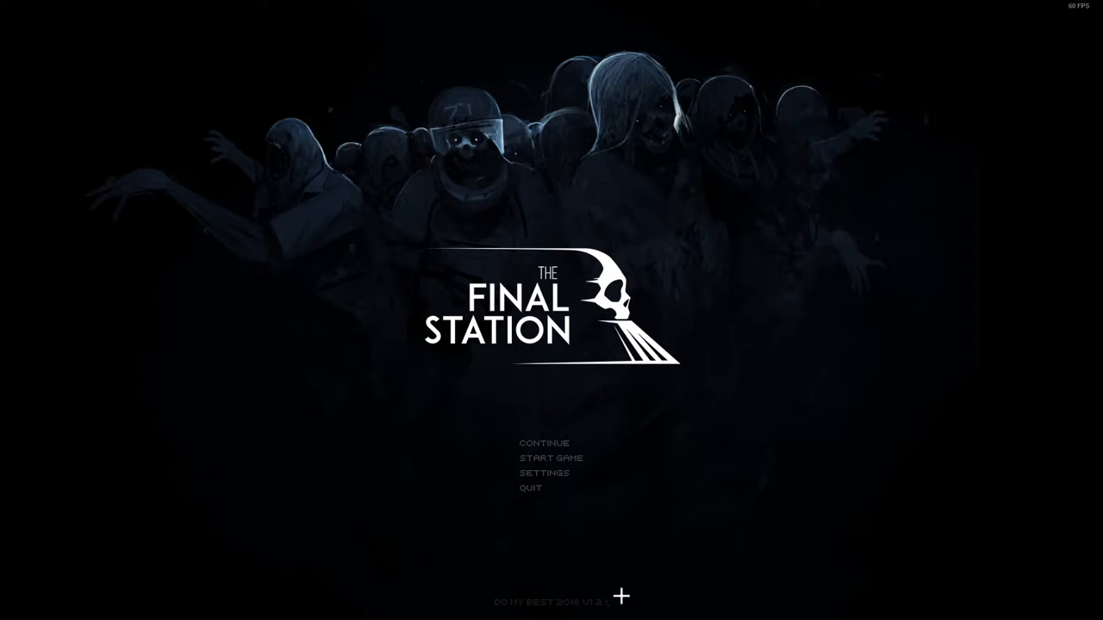
{"action": "mouse_move", "coordinate": [453, 586]}
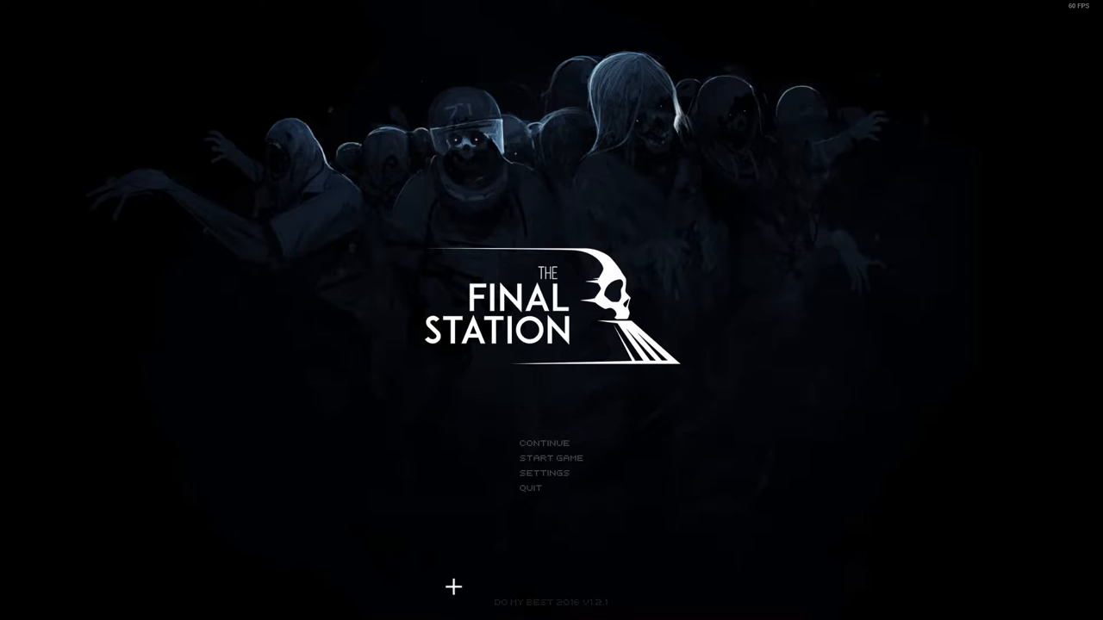
{"action": "mouse_move", "coordinate": [448, 472]}
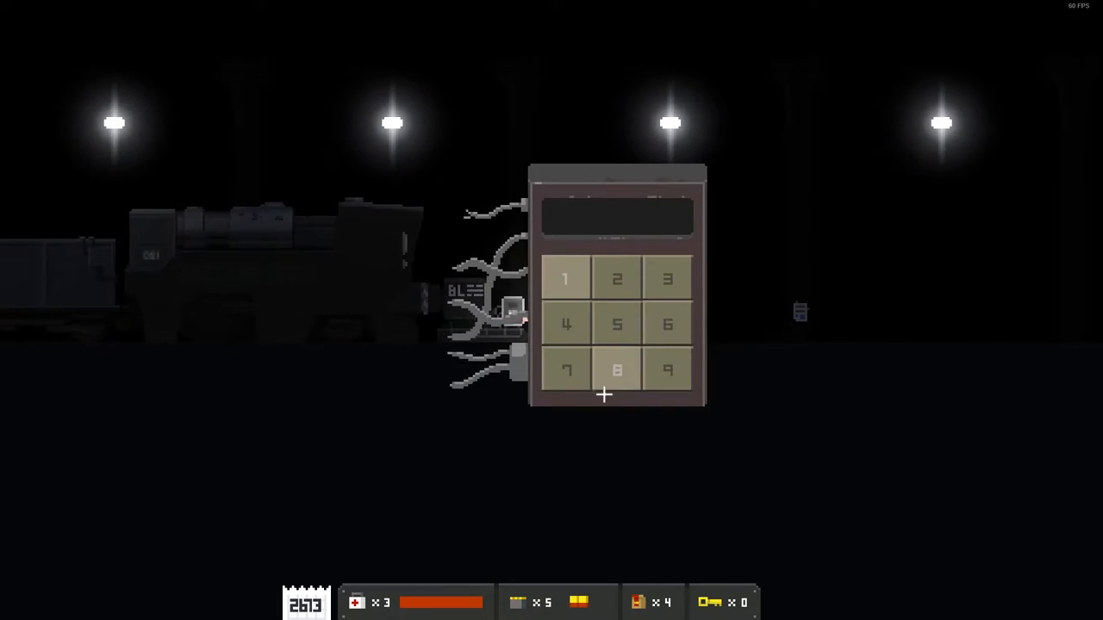
Open the depressurization system panel in the passenger car.
{"action": "left_click", "coordinate": [667, 323]}
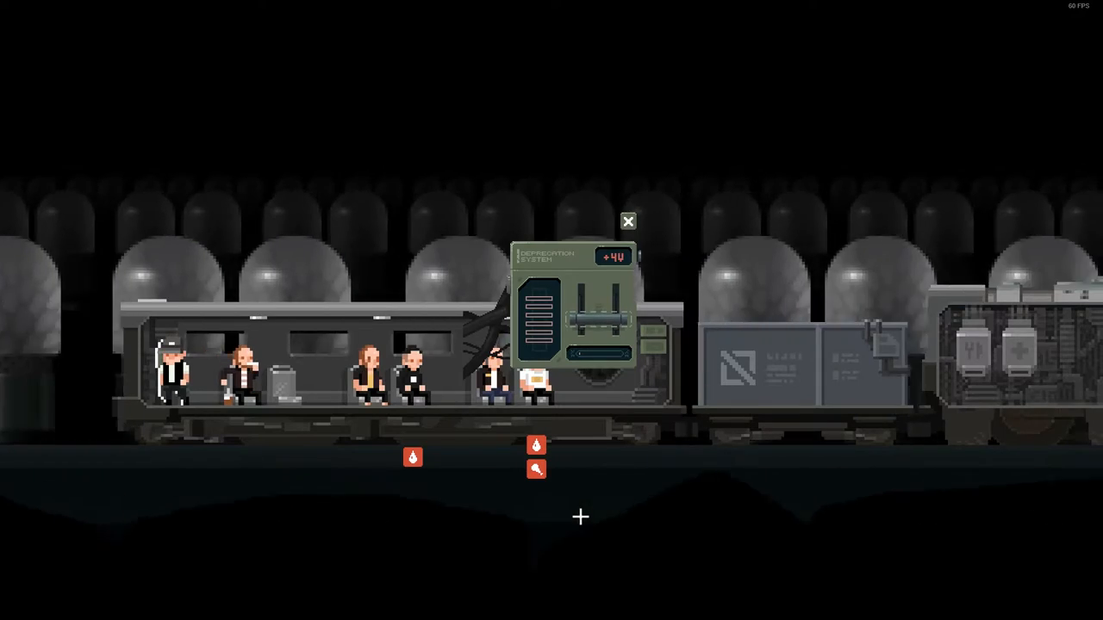
Craft two medkits from rags and pills, adjust depressurization, and check the operators list.
{"action": "left_click", "coordinate": [628, 221]}
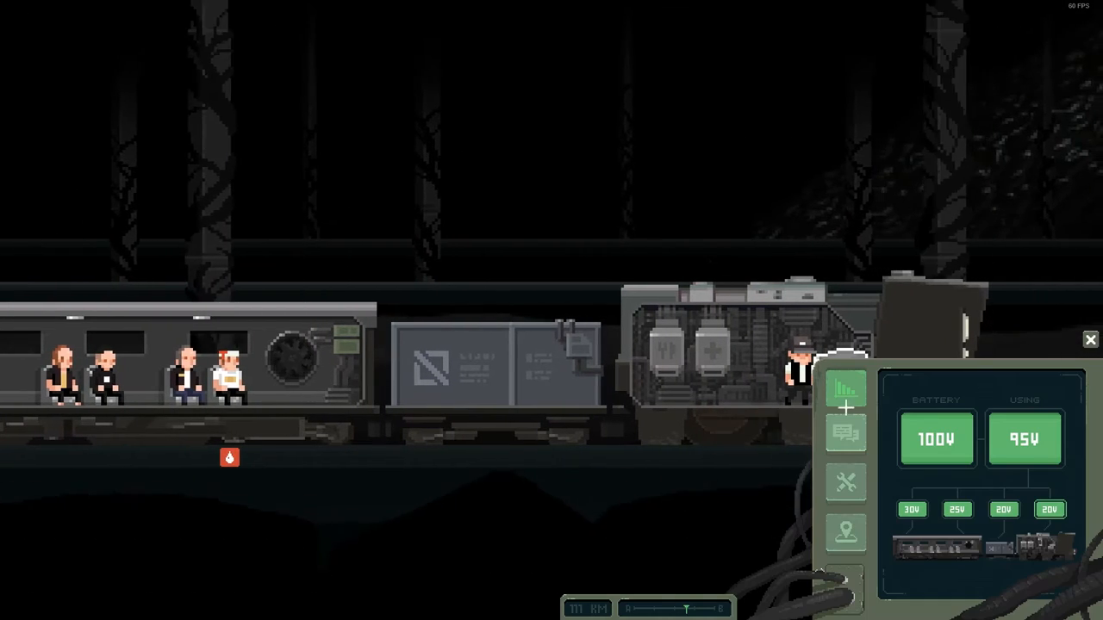
{"action": "left_click", "coordinate": [846, 487]}
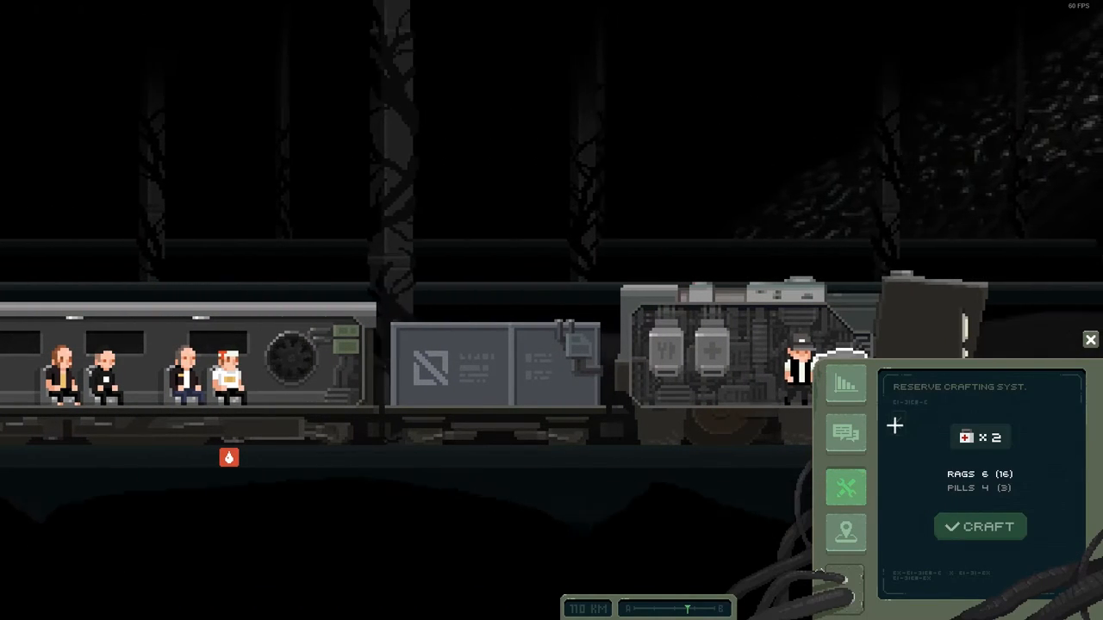
{"action": "left_click", "coordinate": [898, 423]}
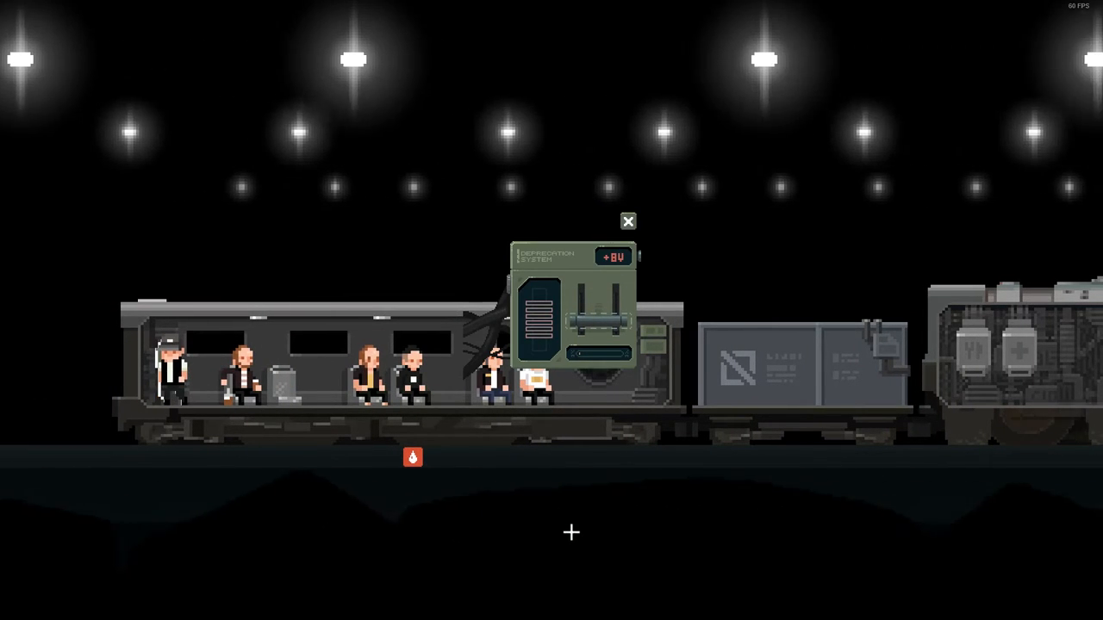
{"action": "left_click", "coordinate": [627, 222]}
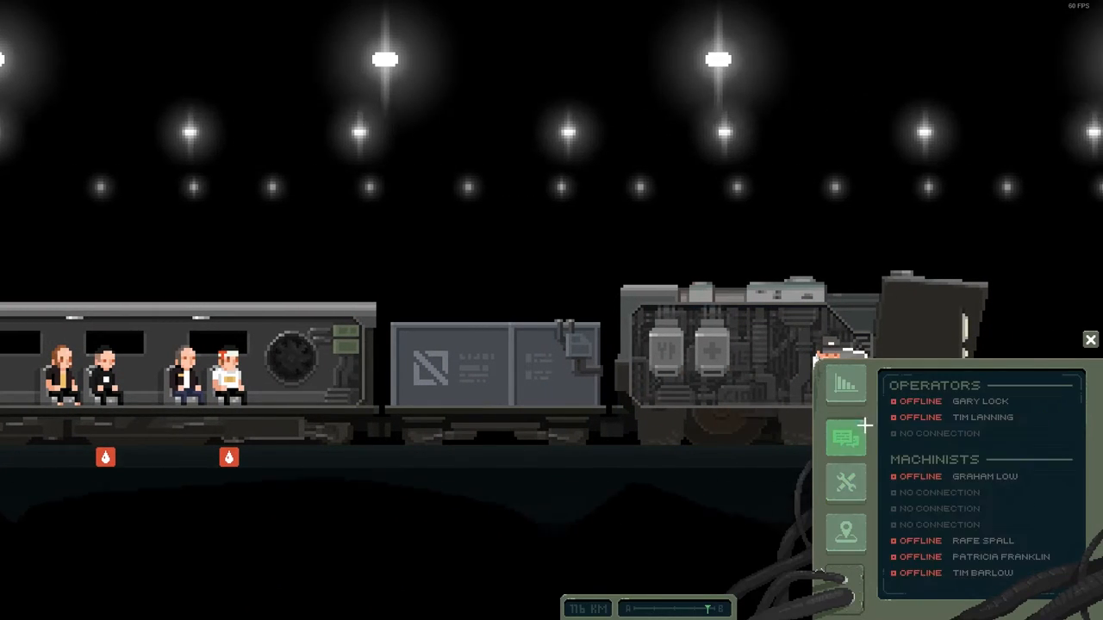
{"action": "left_click", "coordinate": [845, 533]}
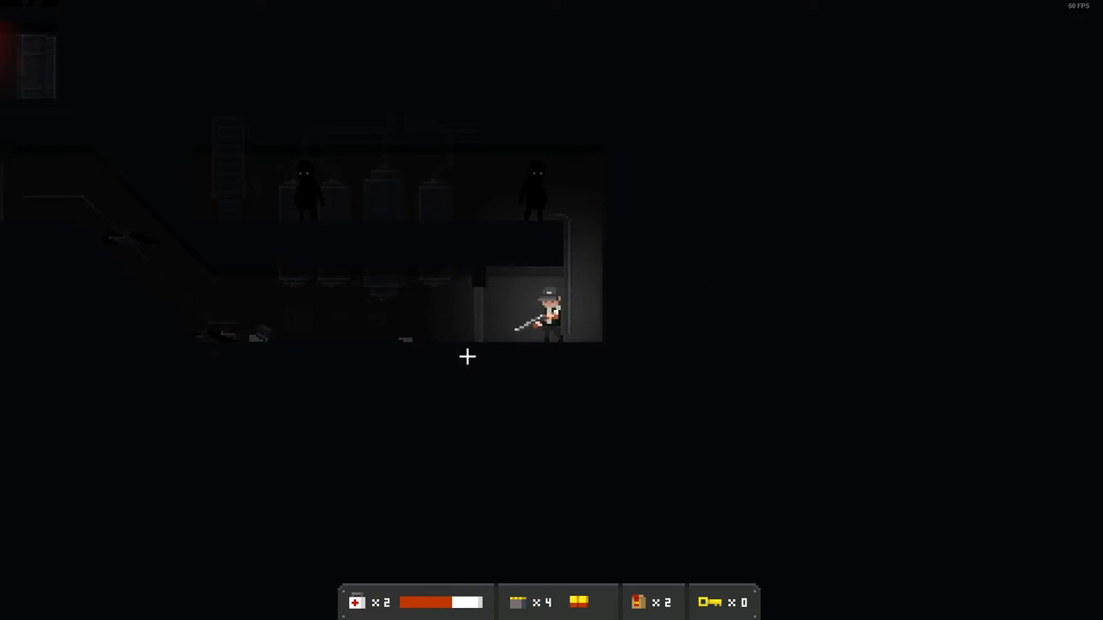
{"action": "mouse_move", "coordinate": [229, 167]}
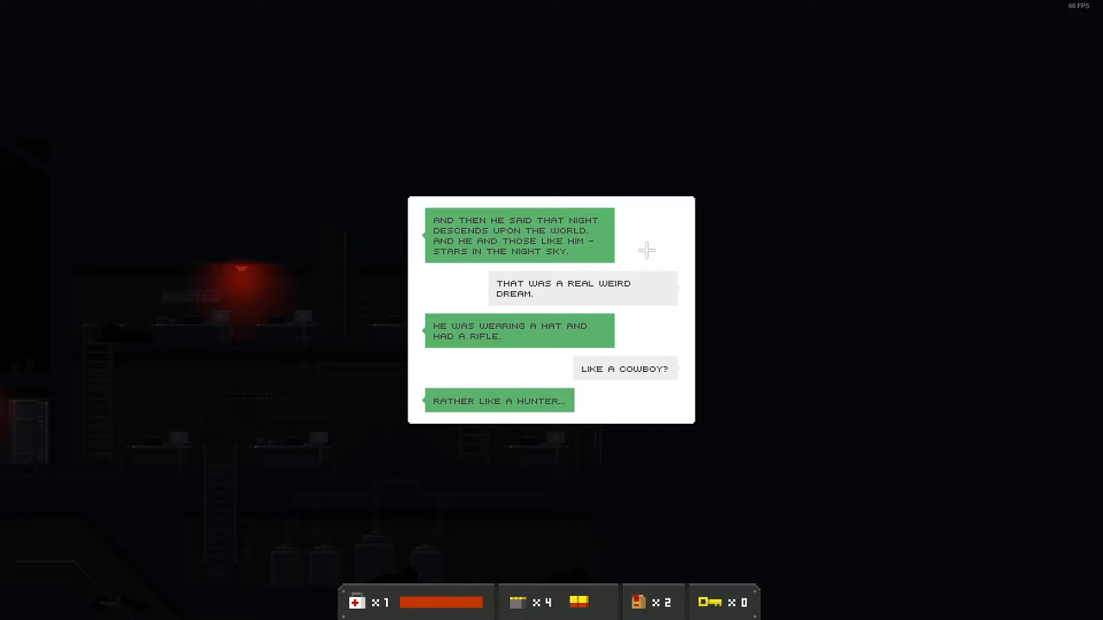
{"action": "mouse_move", "coordinate": [635, 270]}
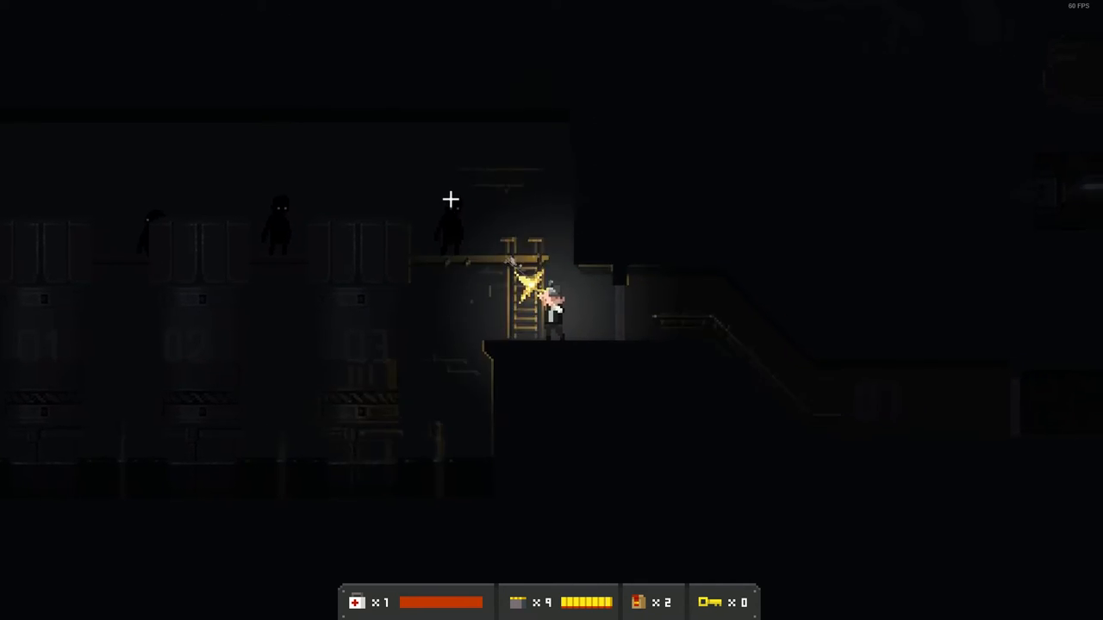
Shoot the shadowy figure on the ledge by the ladder with the rifle.
{"action": "left_click", "coordinate": [475, 239]}
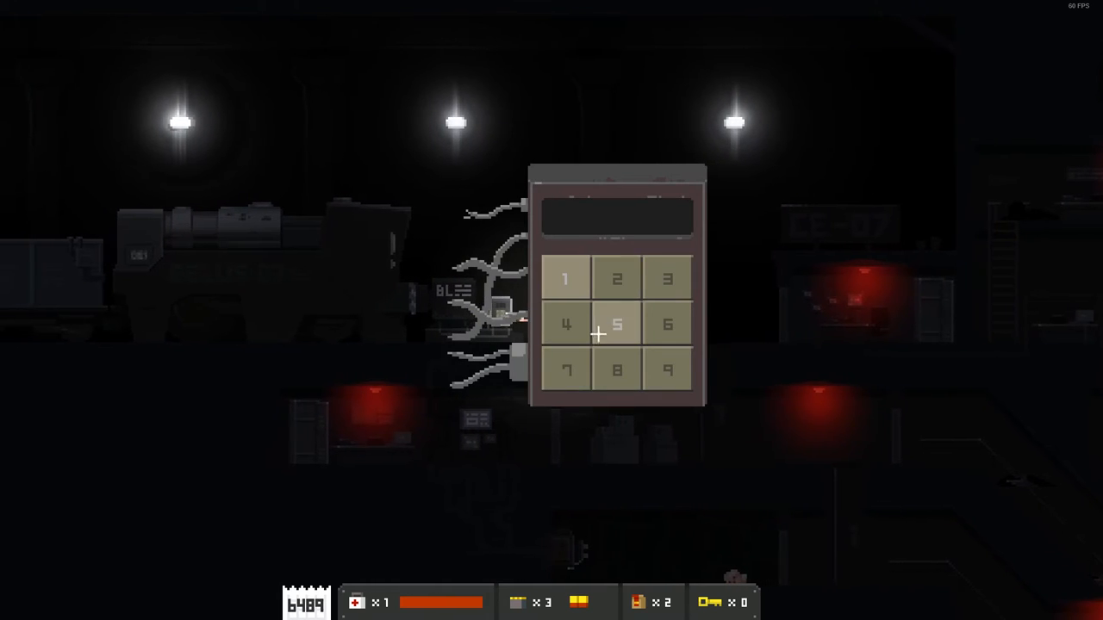
{"action": "left_click", "coordinate": [566, 324]}
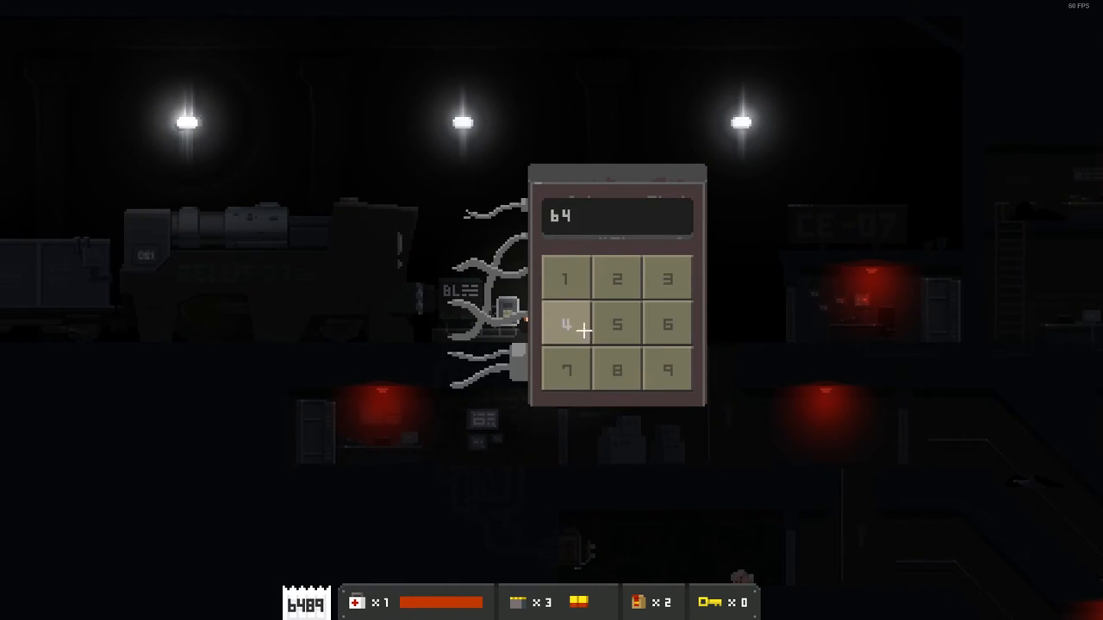
{"action": "left_click", "coordinate": [668, 370]}
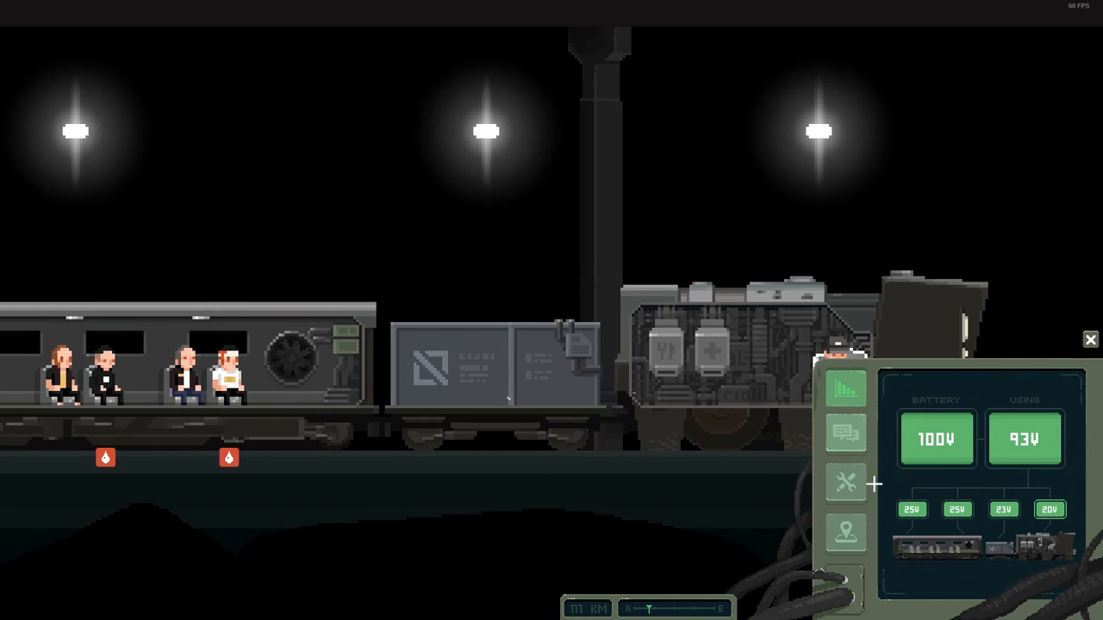
Craft ammunition from gunpowder and scraps, then an item also needing screws.
{"action": "left_click", "coordinate": [846, 483]}
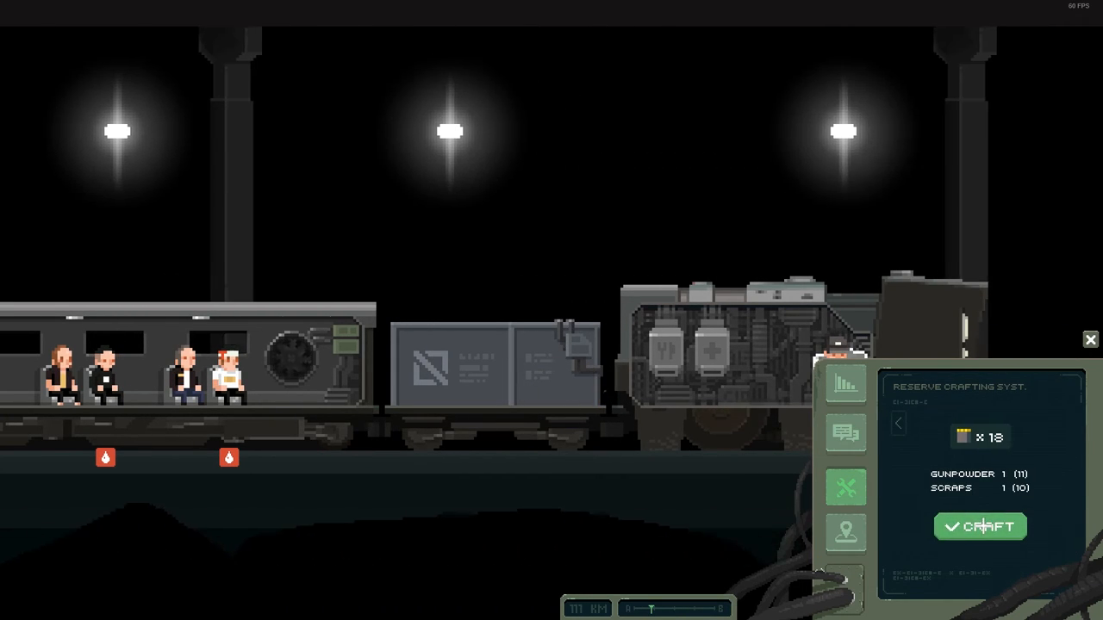
{"action": "left_click", "coordinate": [980, 527]}
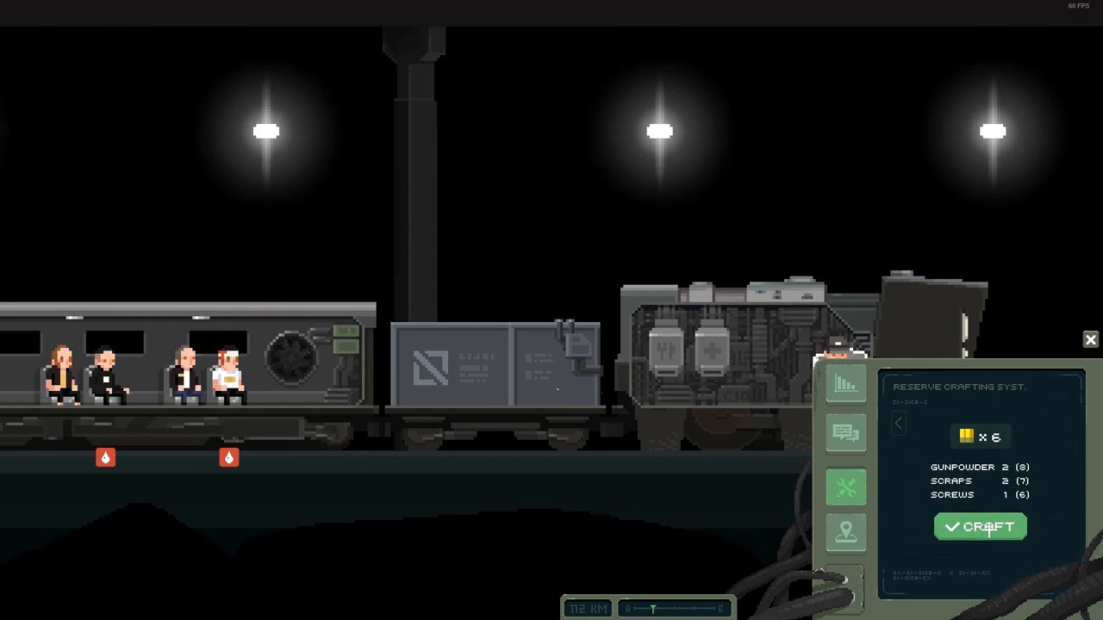
{"action": "left_click", "coordinate": [979, 527]}
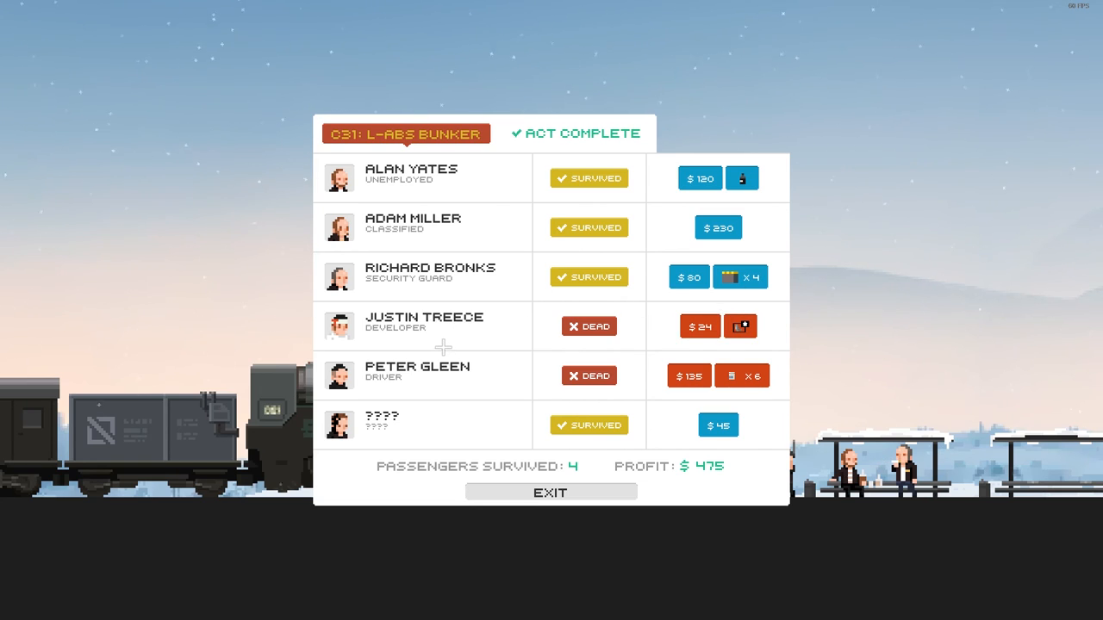
{"action": "mouse_move", "coordinate": [589, 496]}
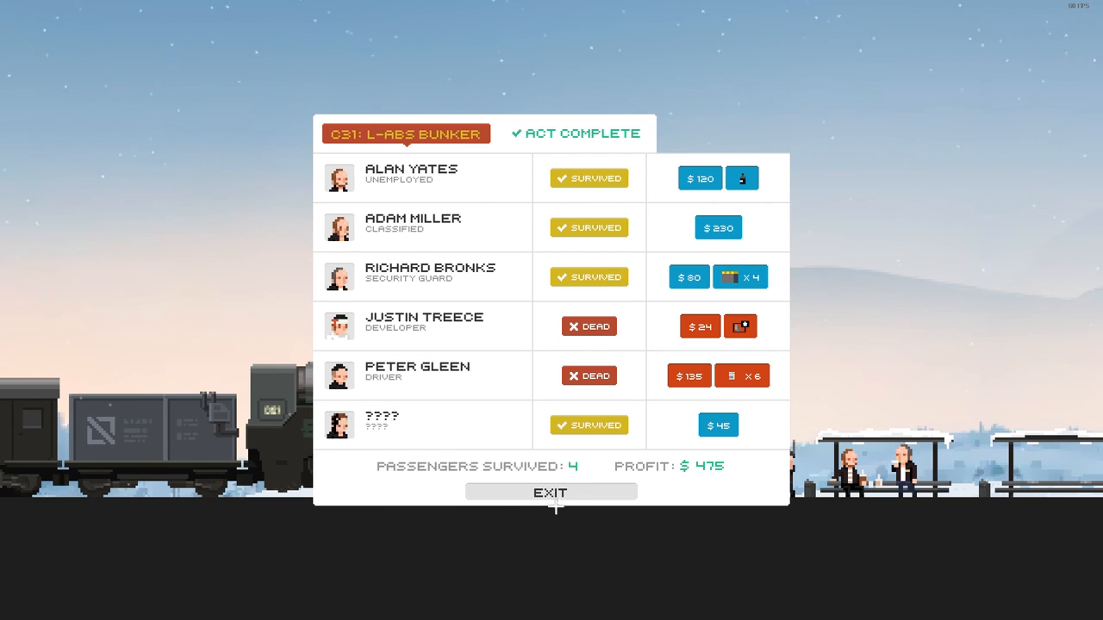
Exit the act-complete summary showing 4 survivors and $475 profit.
{"action": "left_click", "coordinate": [550, 492]}
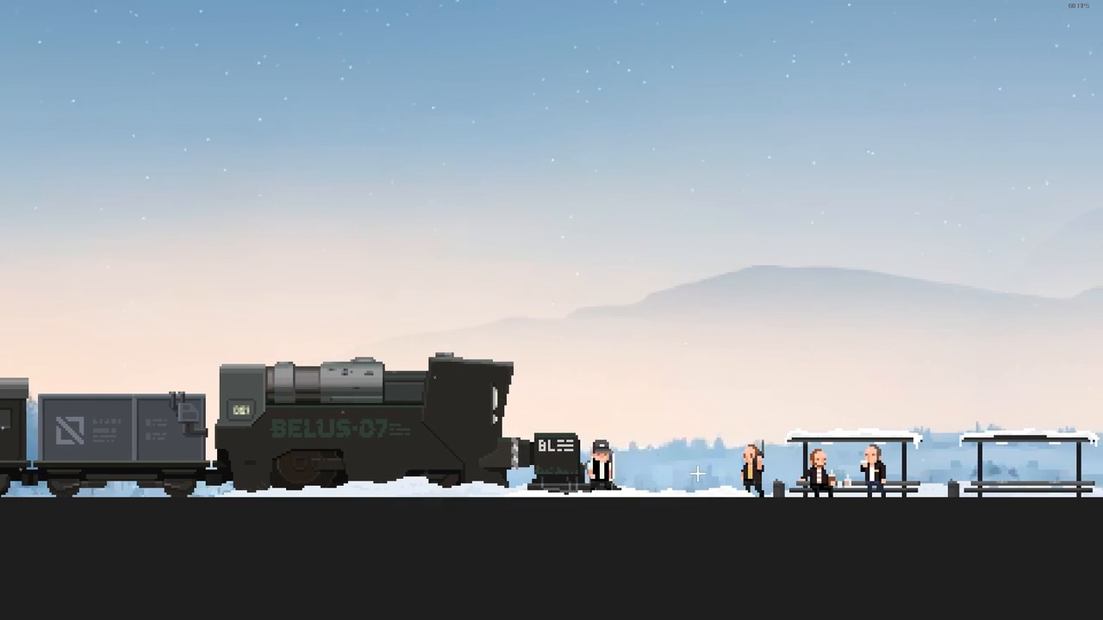